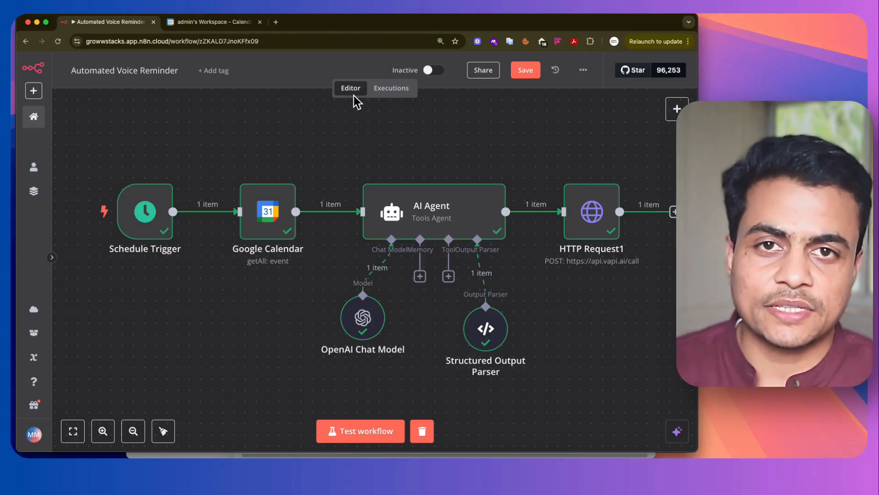
{"action": "mouse_move", "coordinate": [273, 153]}
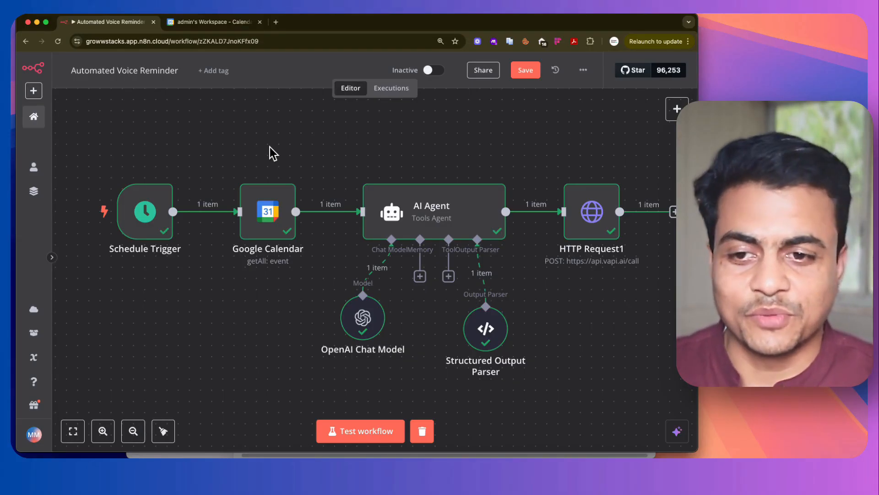
Step: Switch to the 'admin's Workspace – Calendar' tab showing this week's meetings
{"action": "left_click", "coordinate": [214, 22]}
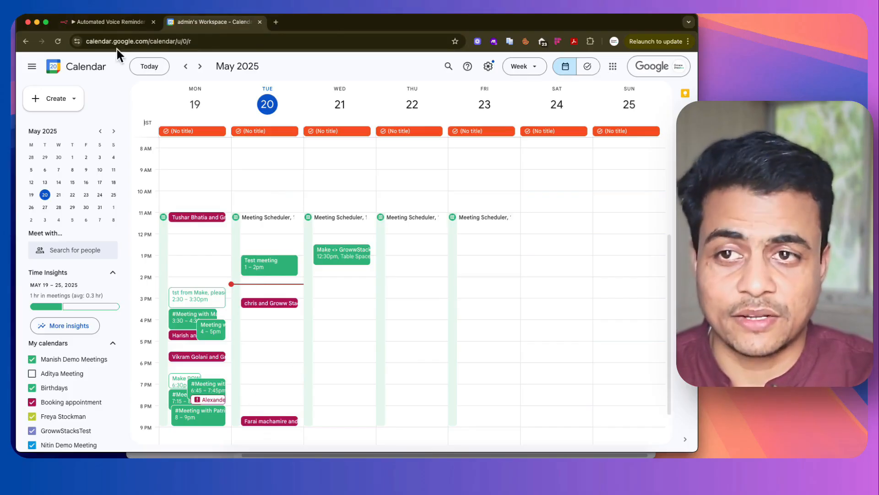
Step: Return to the voice reminder workflow in n8n
{"action": "left_click", "coordinate": [106, 22]}
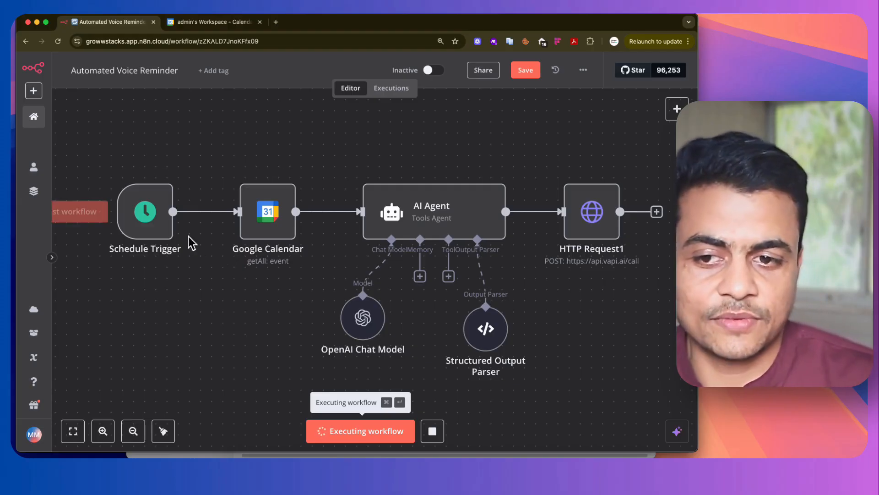
{"action": "mouse_move", "coordinate": [160, 212]}
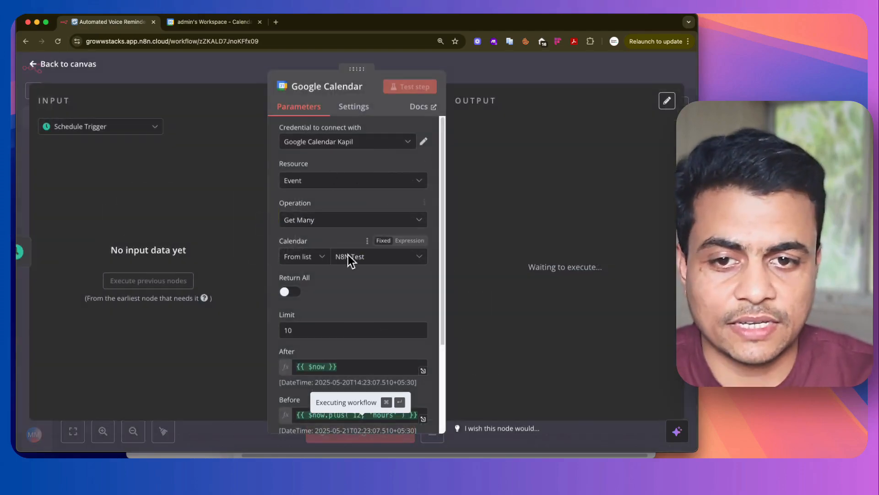
Step: Review the Google Calendar node parameters and bring up the AI Agent node's settings
{"action": "scroll", "scroll_direction": "down", "scroll_amount": 3}
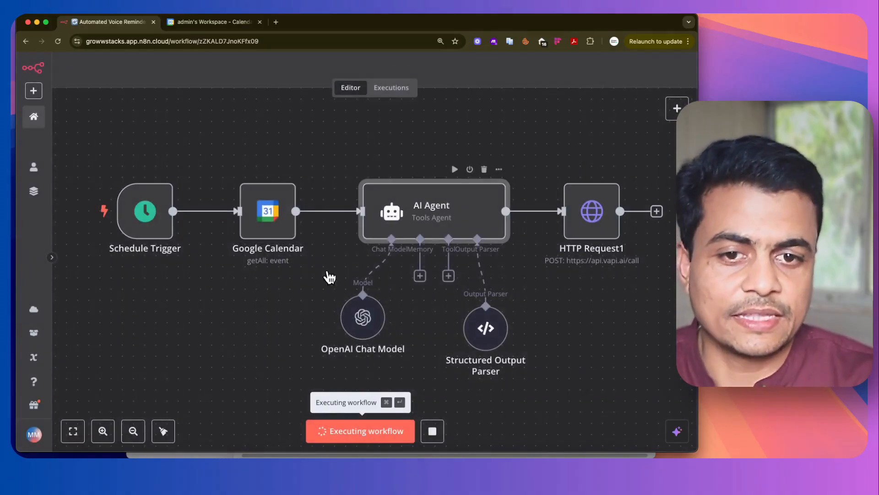
{"action": "double_click", "coordinate": [433, 212]}
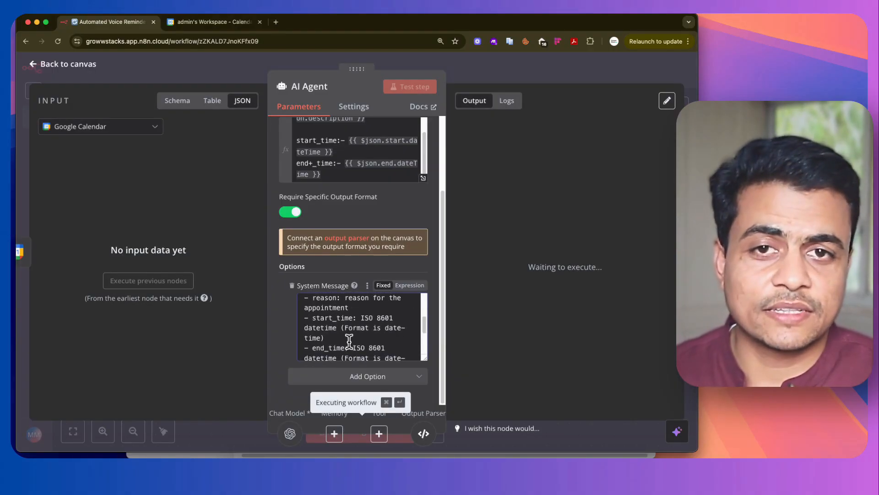
{"action": "scroll", "scroll_direction": "down", "scroll_amount": 3}
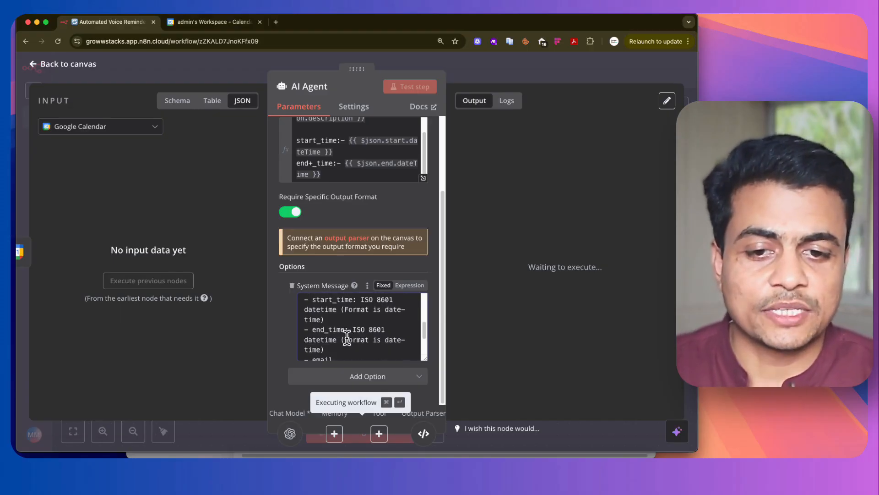
{"action": "scroll", "scroll_direction": "down", "scroll_amount": 3}
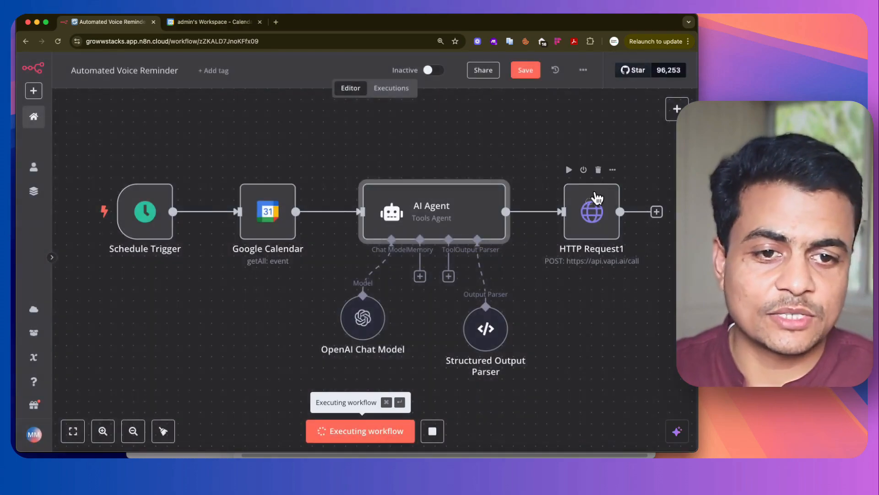
{"action": "double_click", "coordinate": [591, 212]}
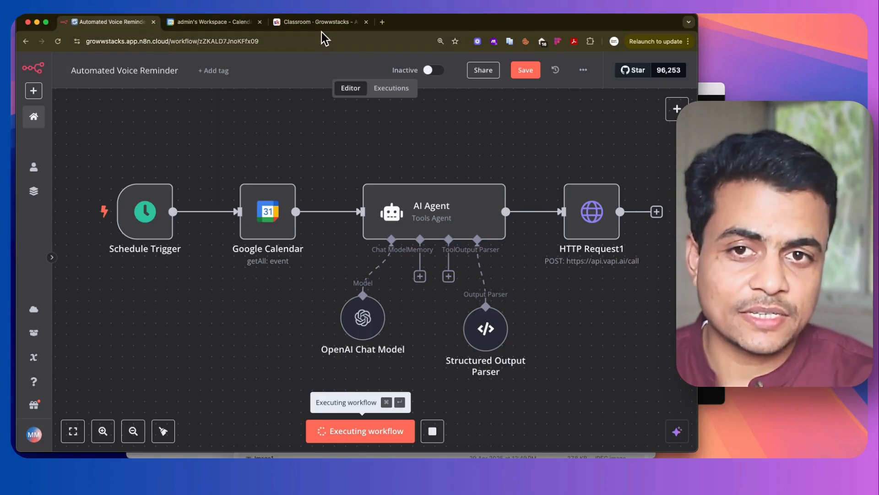
{"action": "left_click", "coordinate": [320, 22]}
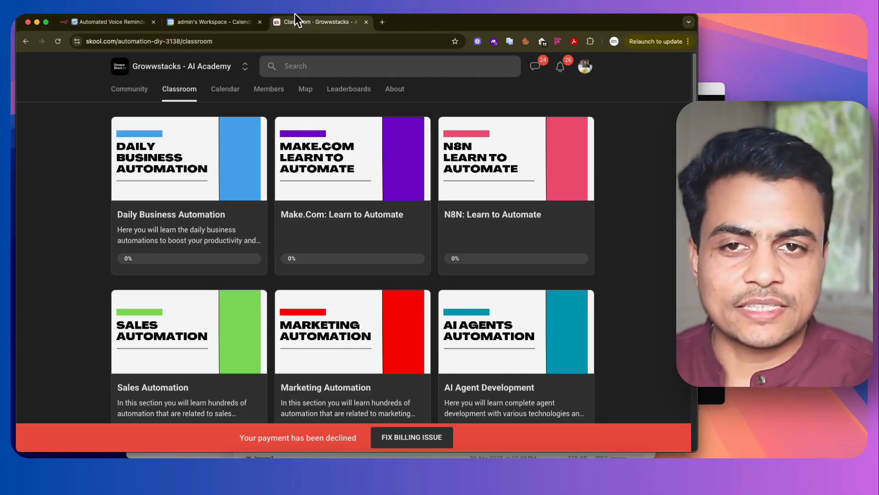
{"action": "left_click", "coordinate": [106, 22]}
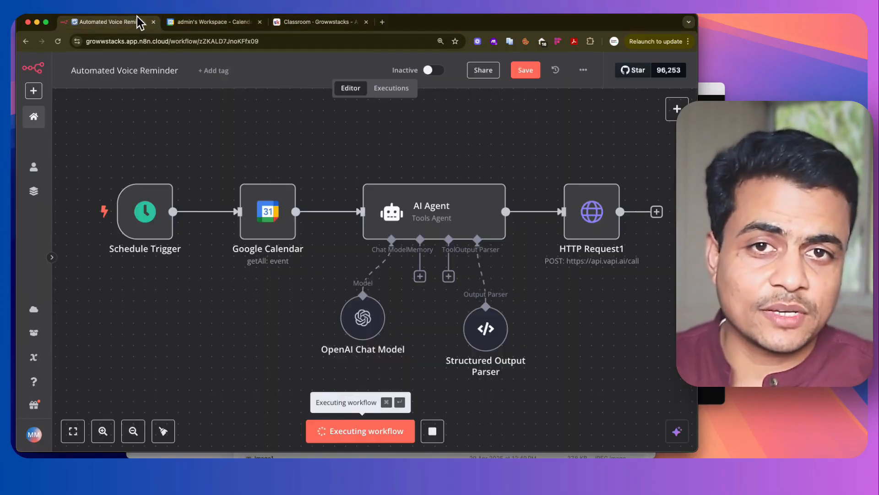